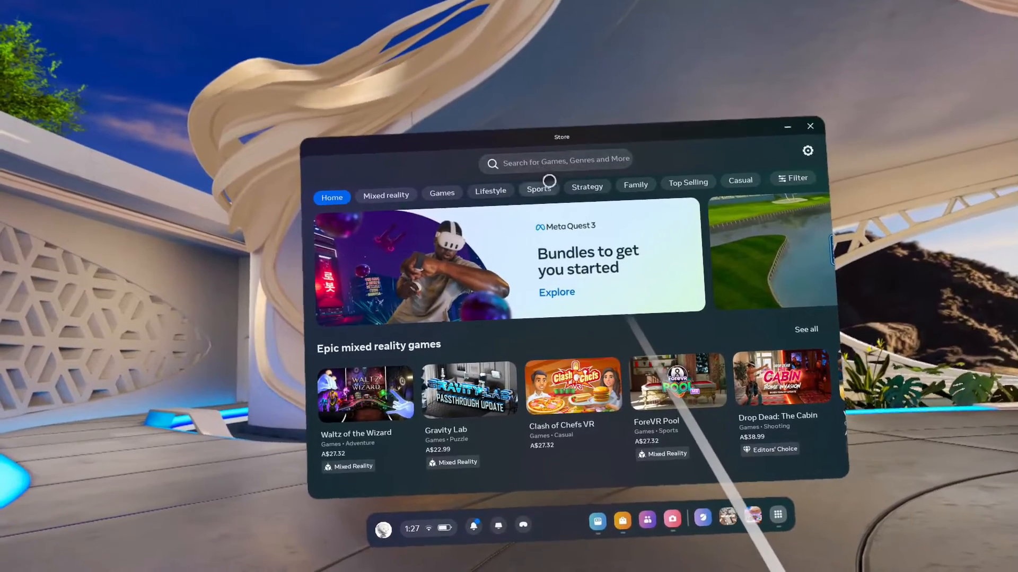
- Search the Meta Quest Store for "virtual desktop" using the suggested result
{"action": "left_click", "coordinate": [556, 160]}
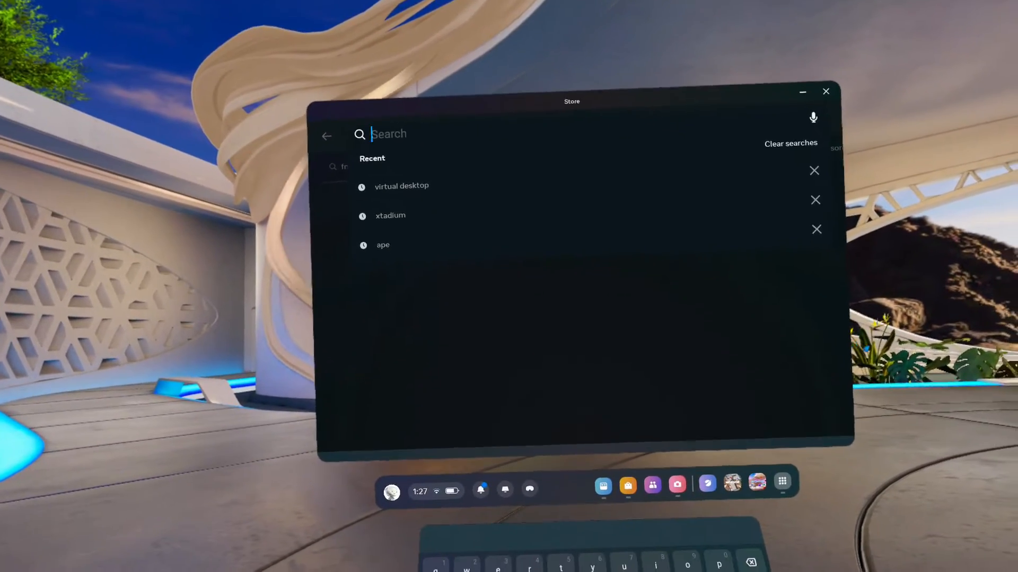
{"action": "type", "text": "virt"}
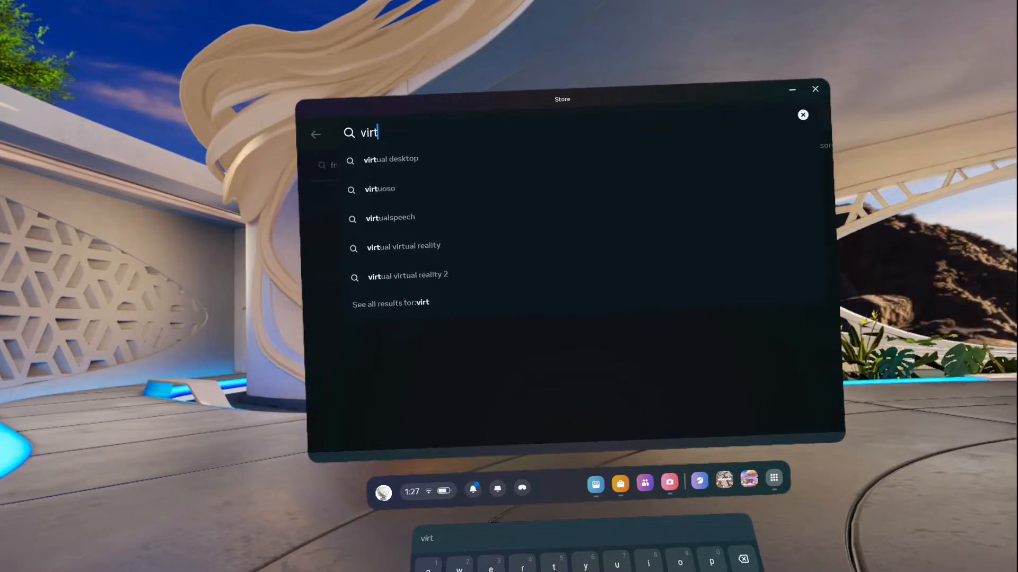
{"action": "left_click", "coordinate": [391, 159]}
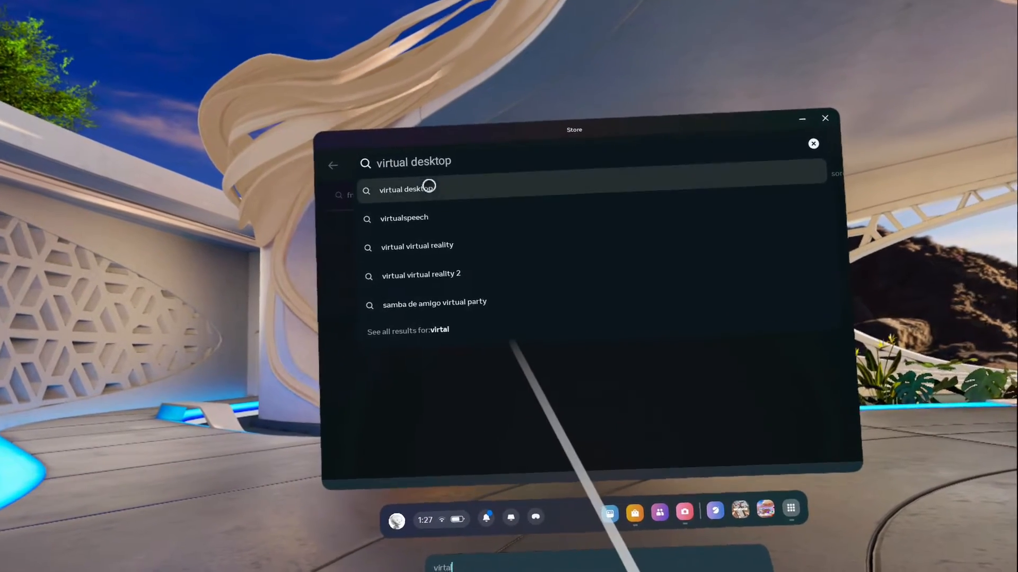
{"action": "left_click", "coordinate": [407, 189]}
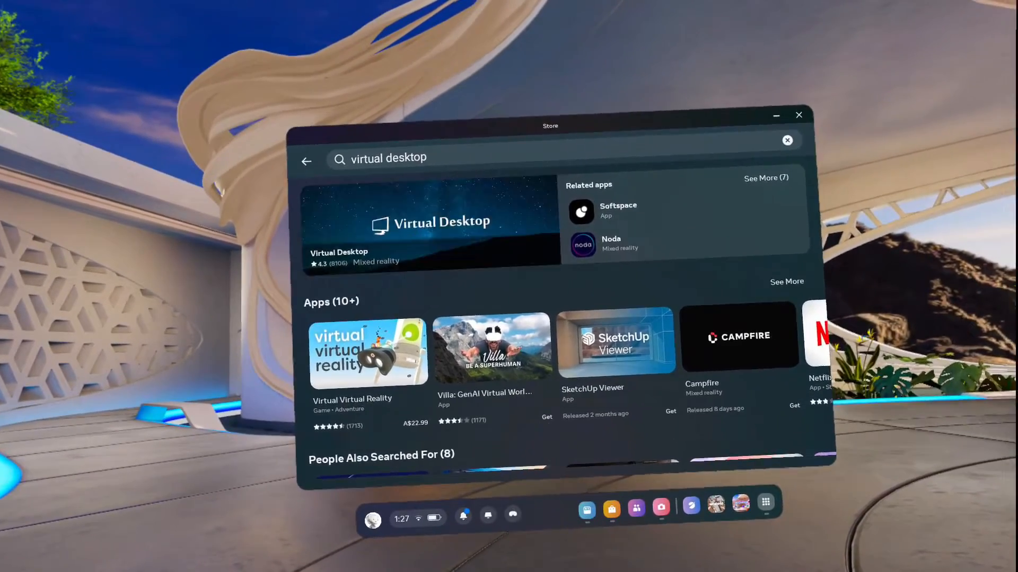
- Buy Virtual Desktop for A$27.32 from its store page so it downloads
{"action": "left_click", "coordinate": [430, 224]}
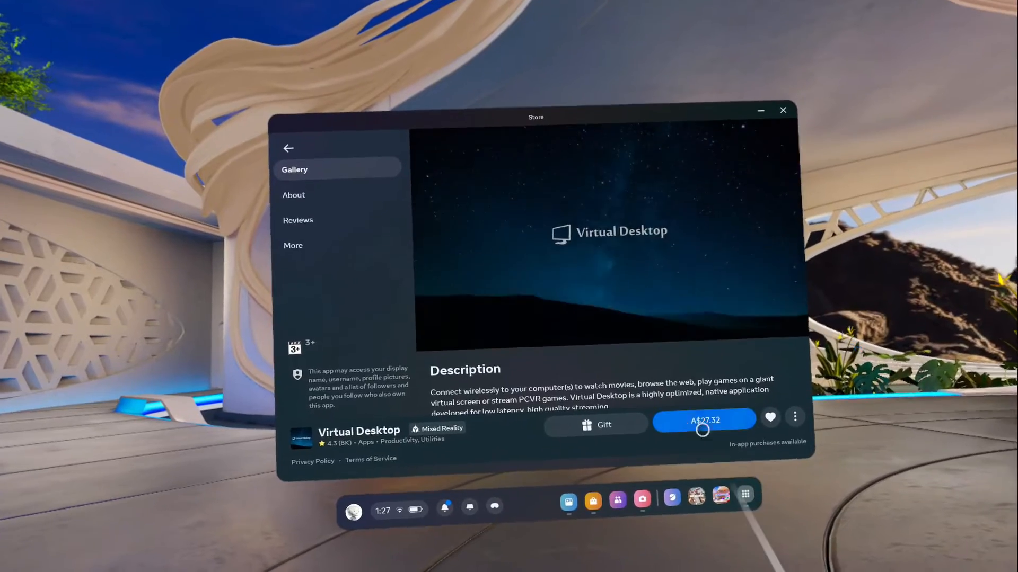
{"action": "left_click", "coordinate": [705, 420]}
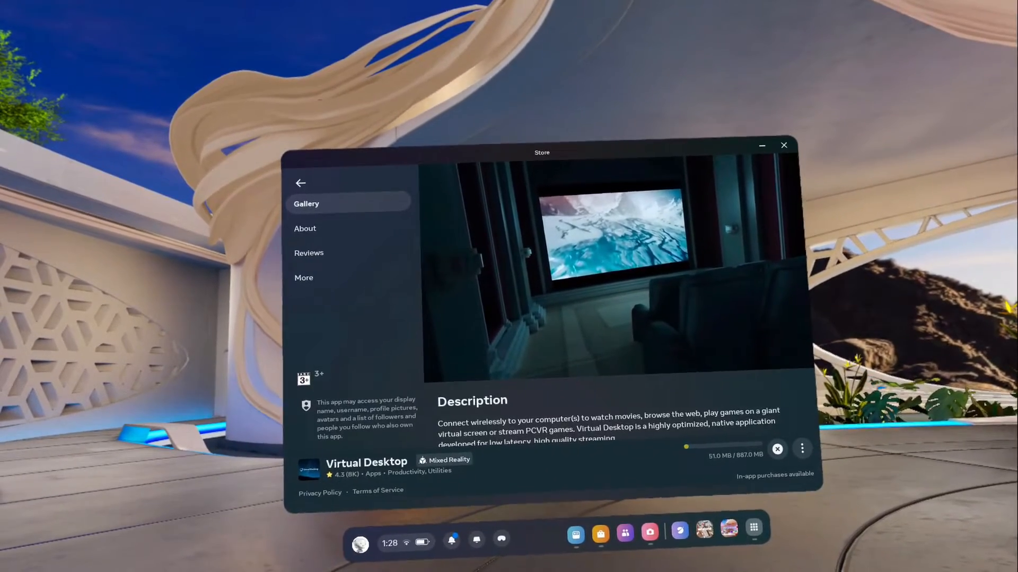
{"action": "left_click", "coordinate": [649, 532]}
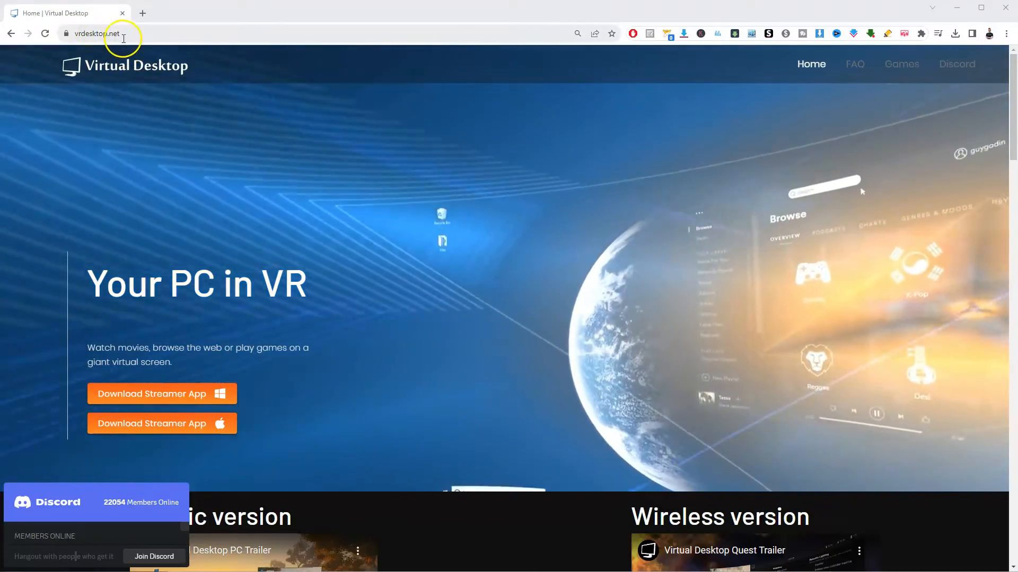
- Download the Windows Streamer installer, keep the blocked VirtualDesktop.Streamer.Setup.exe, and launch it
{"action": "left_click", "coordinate": [96, 33]}
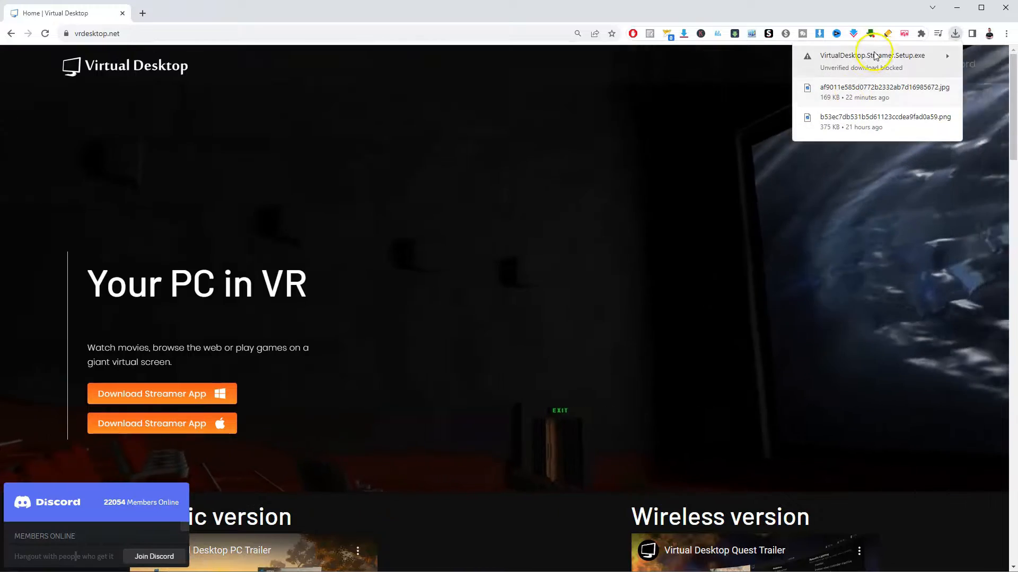
{"action": "left_click", "coordinate": [798, 192]}
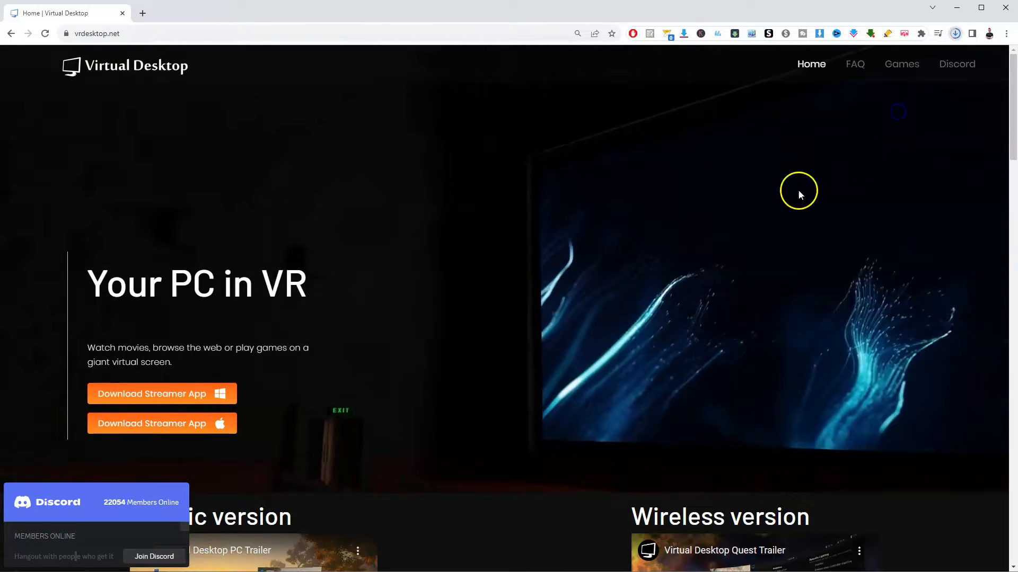
{"action": "mouse_move", "coordinate": [901, 64]}
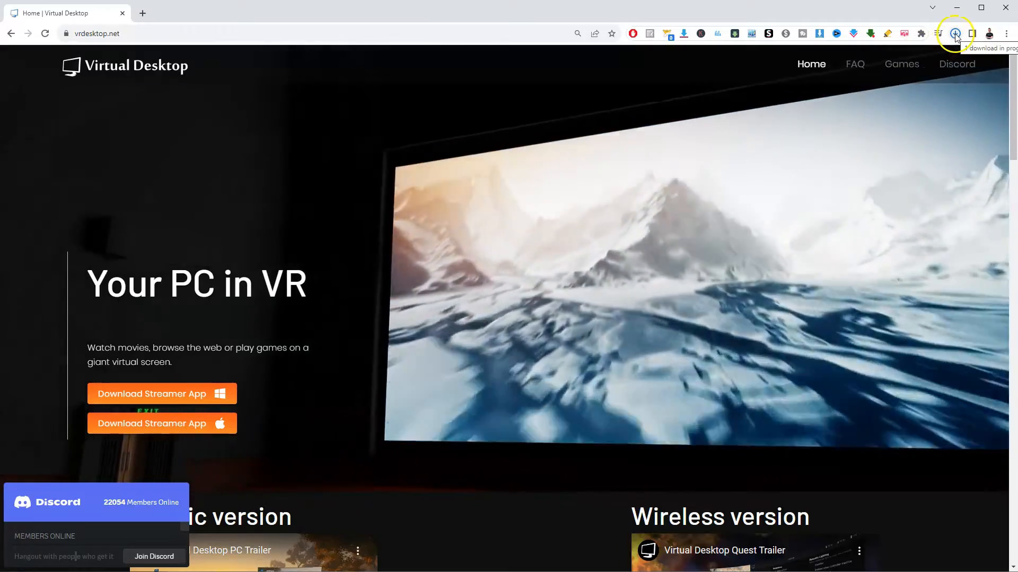
{"action": "left_click", "coordinate": [954, 33]}
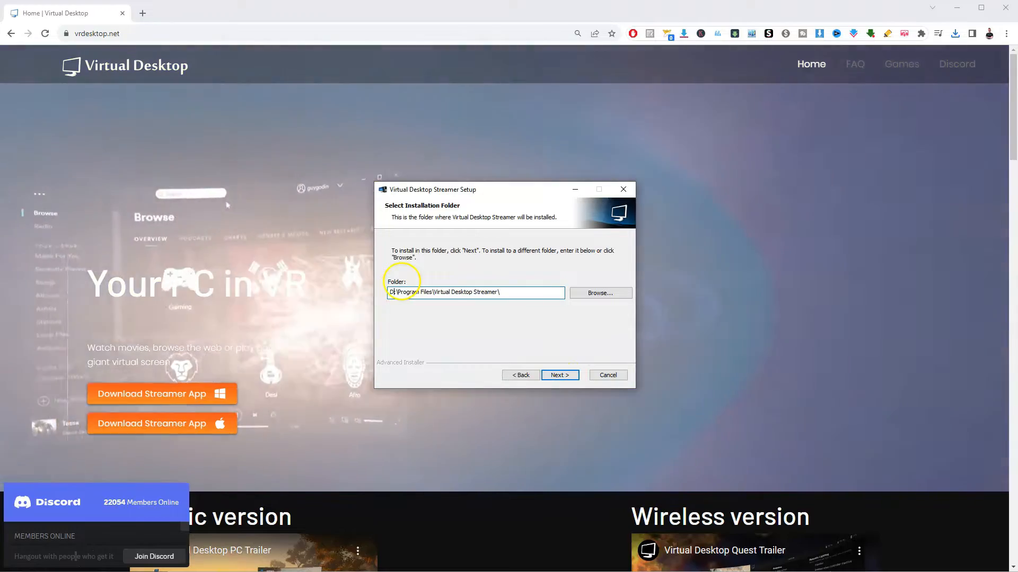
- Accept the default C:\Program Files\Virtual Desktop Streamer\ install folder and continue setup
{"action": "left_click", "coordinate": [558, 375]}
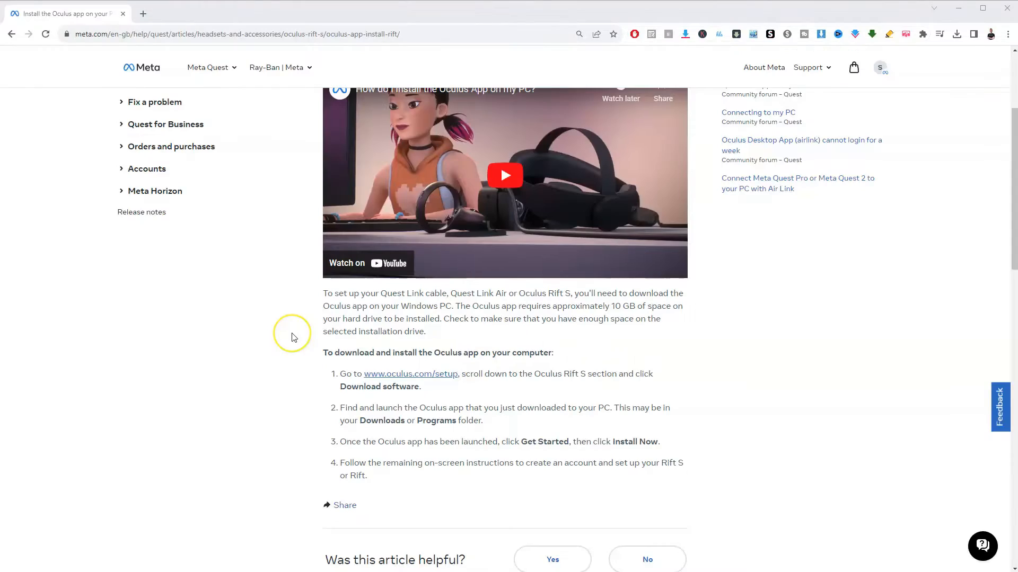
{"action": "mouse_move", "coordinate": [291, 338]}
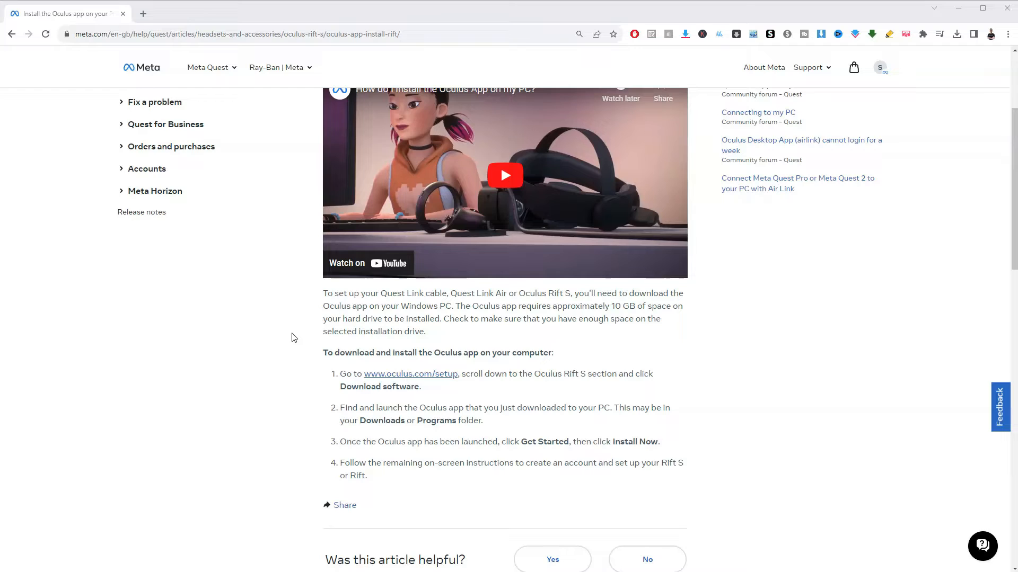
{"action": "mouse_move", "coordinate": [415, 380]}
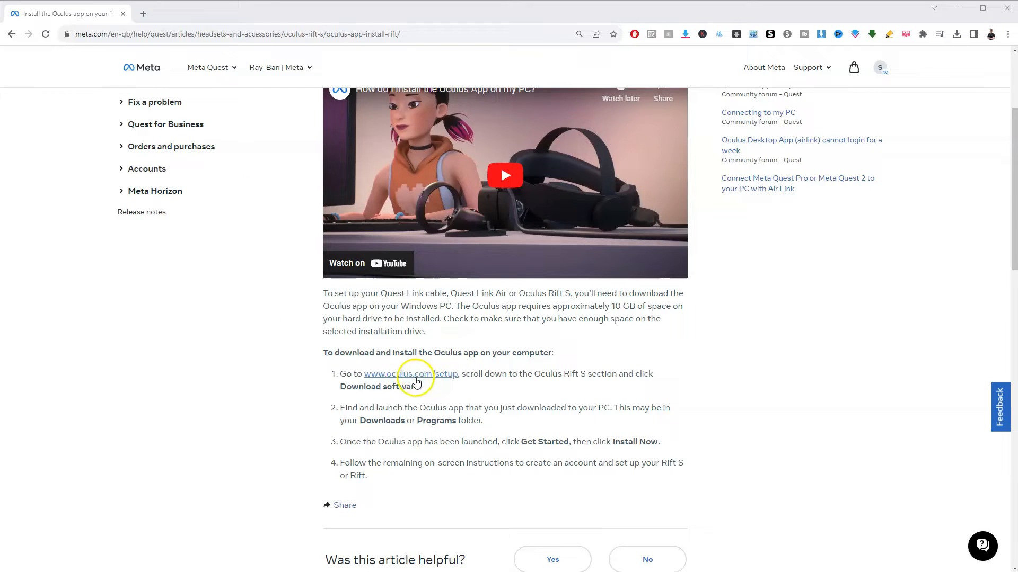
{"action": "left_click", "coordinate": [410, 374]}
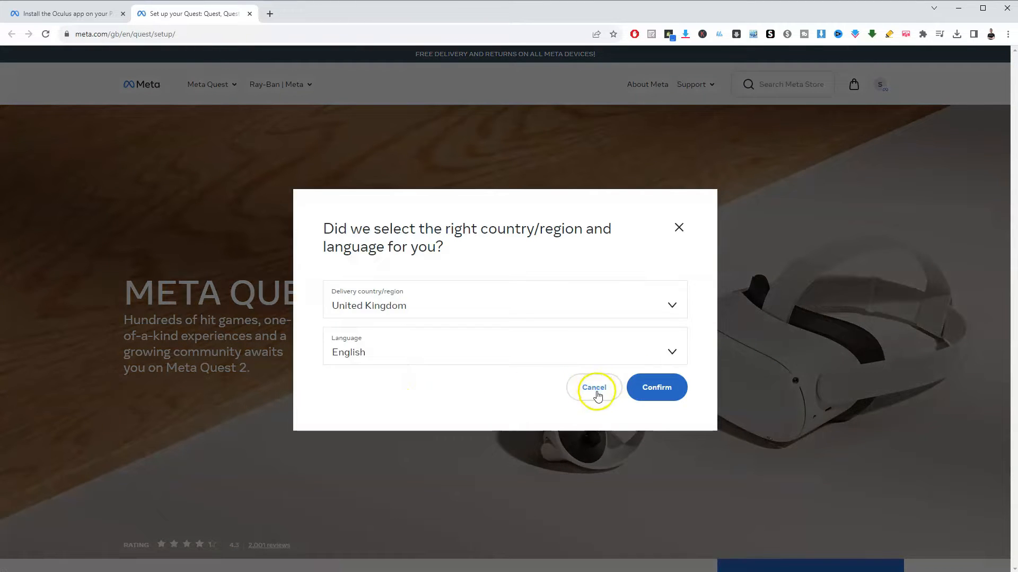
{"action": "left_click", "coordinate": [593, 387]}
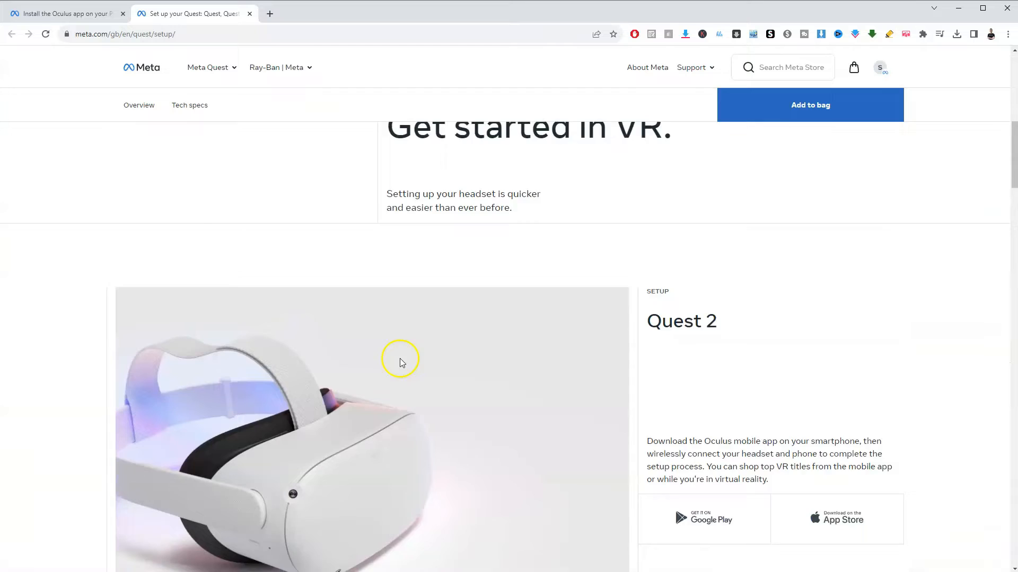
{"action": "scroll", "scroll_direction": "up", "scroll_amount": 3}
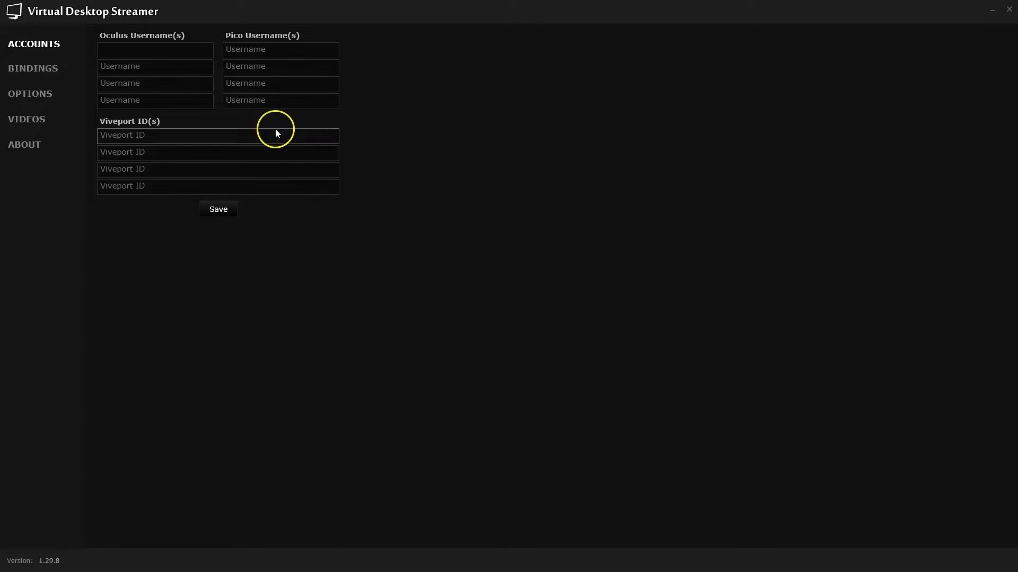
- Enter Oculus username "xellos6k" on the Accounts tab and save it
{"action": "left_click", "coordinate": [154, 51]}
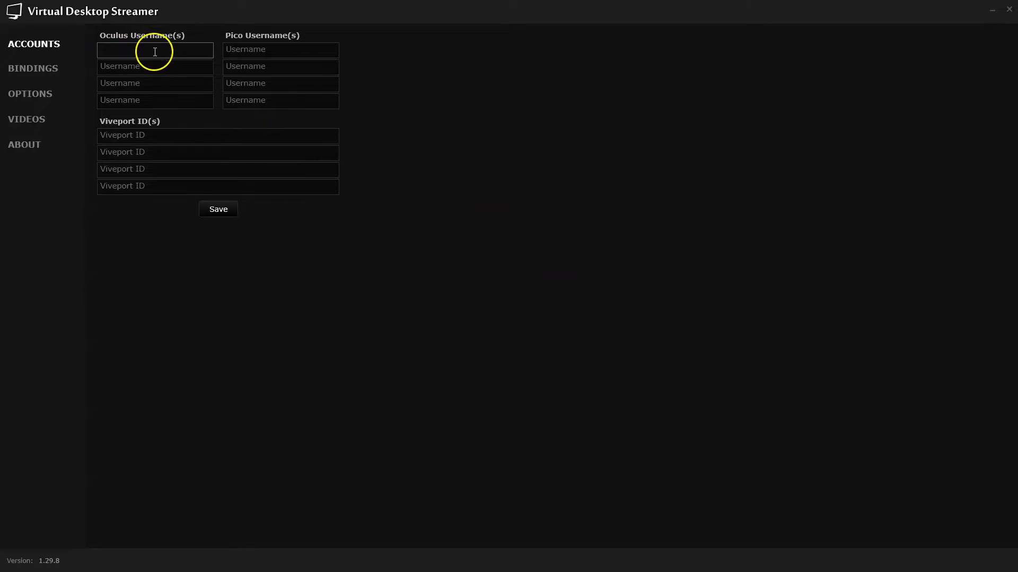
{"action": "left_click", "coordinate": [155, 50]}
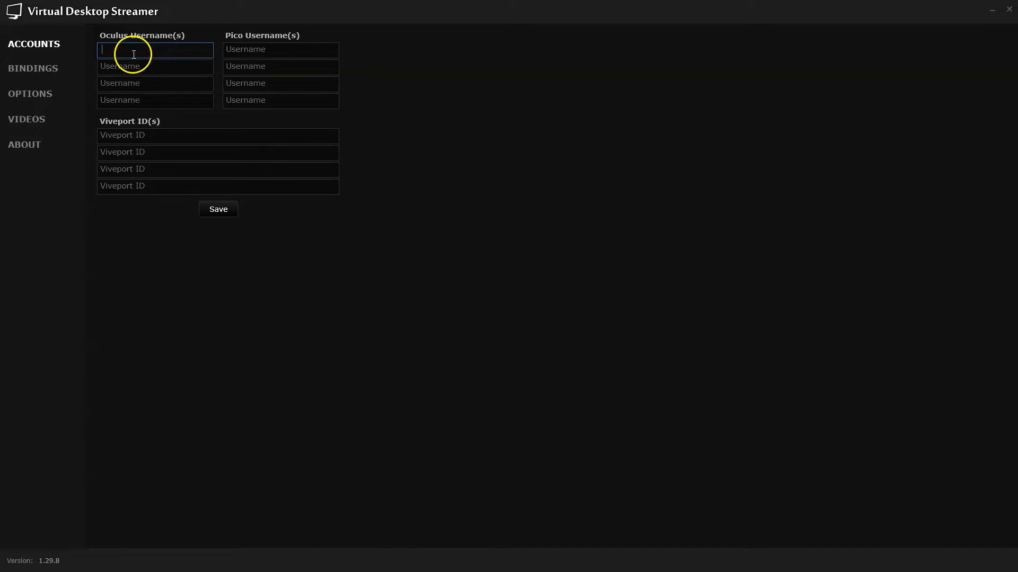
{"action": "type", "text": "xellos6k"}
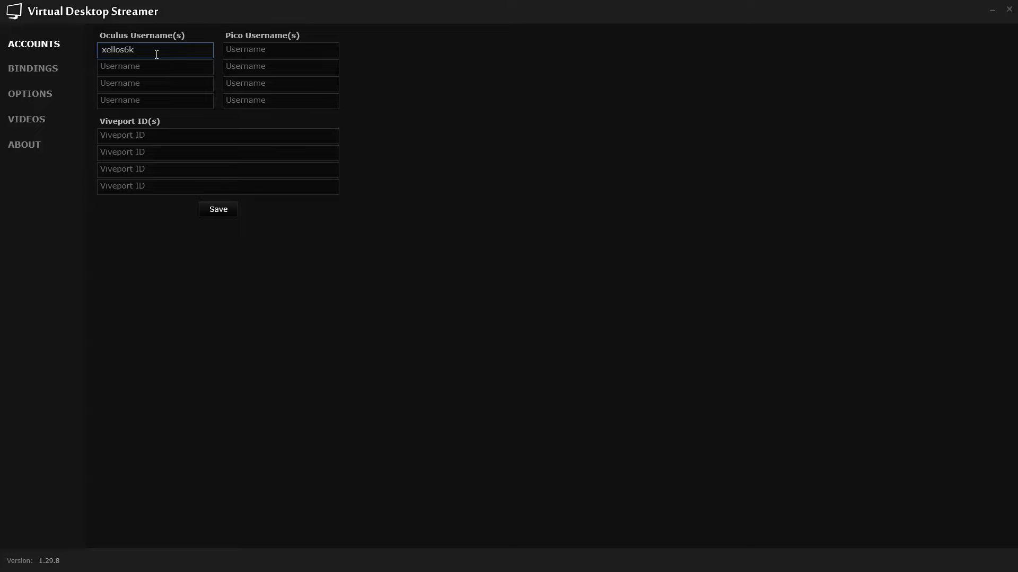
{"action": "left_click", "coordinate": [218, 209]}
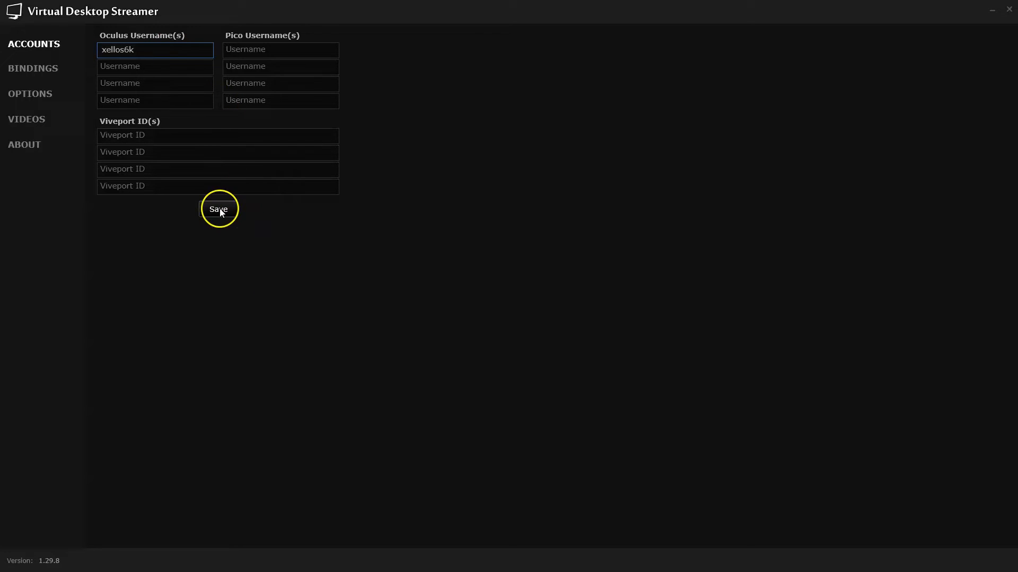
{"action": "left_click", "coordinate": [218, 209]}
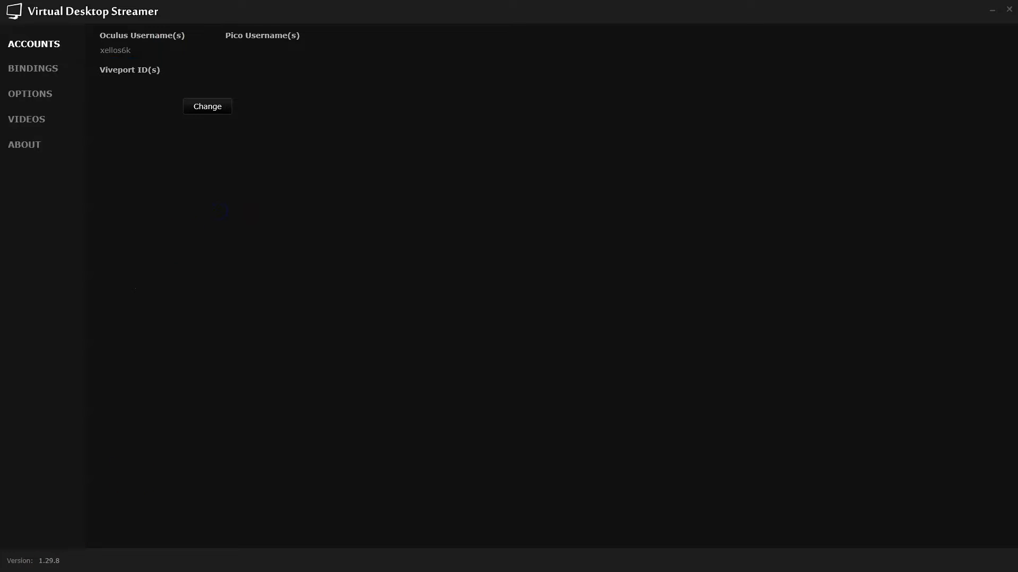
{"action": "mouse_move", "coordinate": [353, 442]}
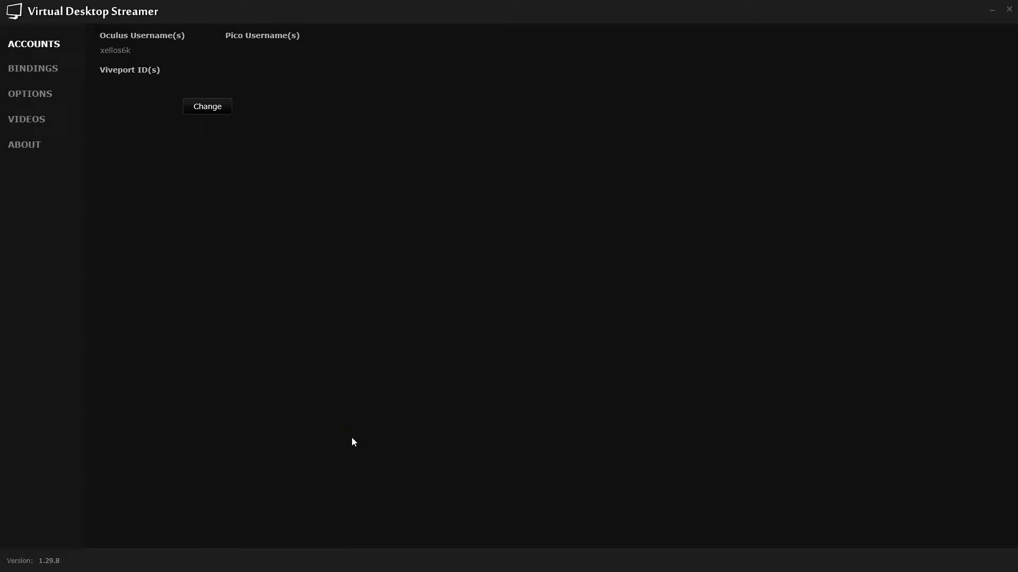